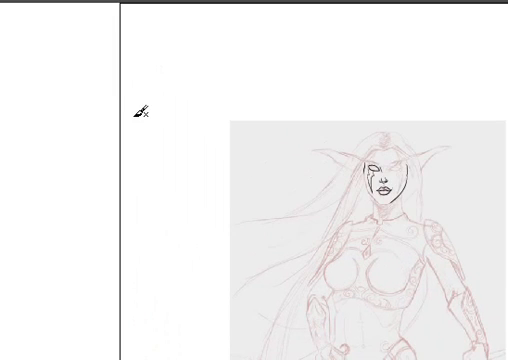
mouse_move(336, 187)
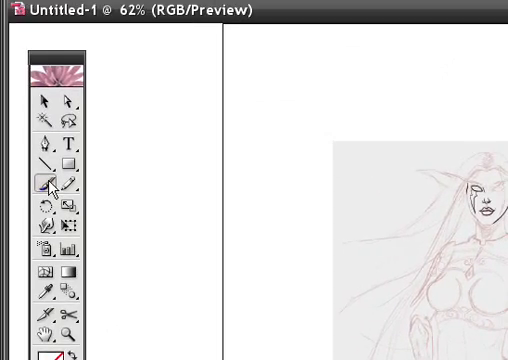
Open Paintbrush Tool Preferences to set fidelity 2 pixels, smoothness 1%, no fill
double_click(53, 181)
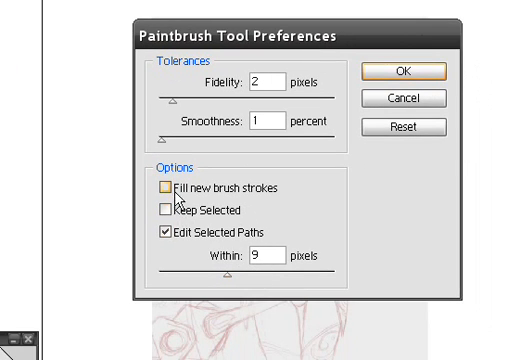
mouse_move(250, 205)
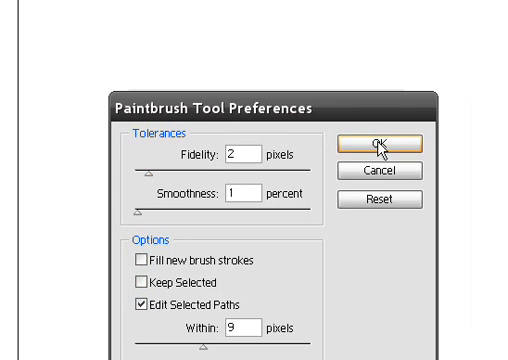
Apply the paintbrush preferences and open the first brush's options for editing
left_click(385, 143)
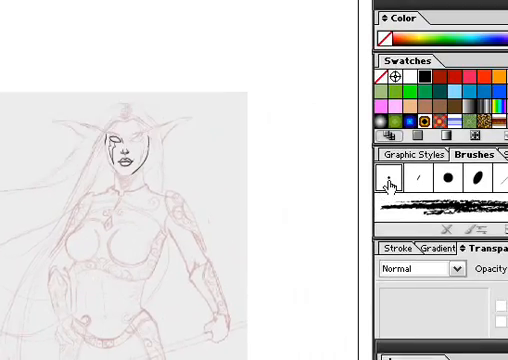
double_click(390, 183)
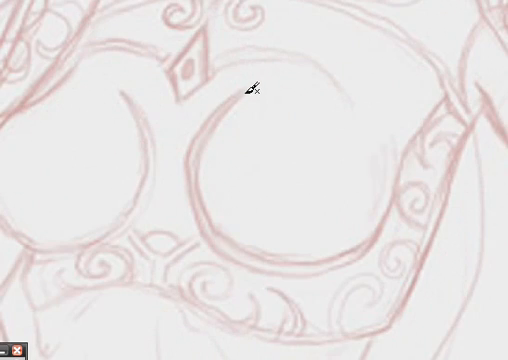
Ink two tapered black strokes along the bodice cup curve of the elf sketch
left_click_drag(238, 93, 222, 125)
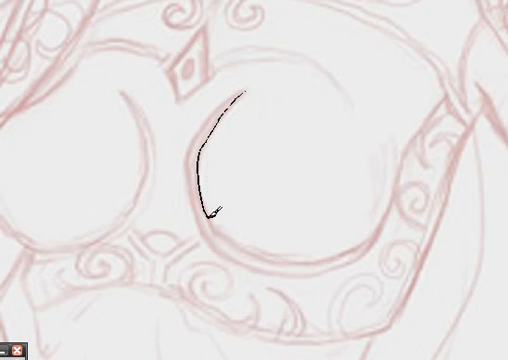
left_click_drag(210, 205, 322, 255)
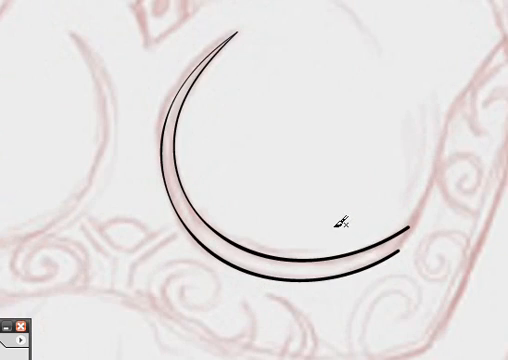
mouse_move(338, 213)
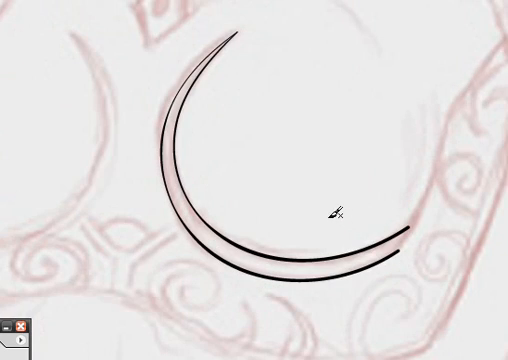
mouse_move(253, 98)
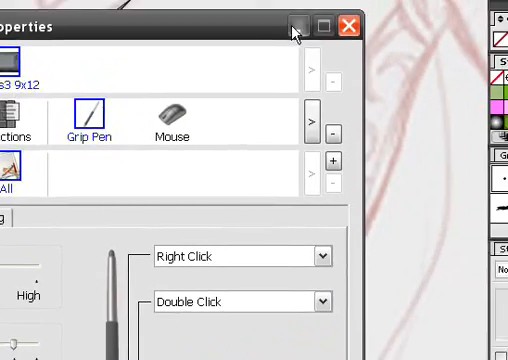
Minimize the Wacom Tablet Properties window to return to the Illustrator drawing
left_click(349, 25)
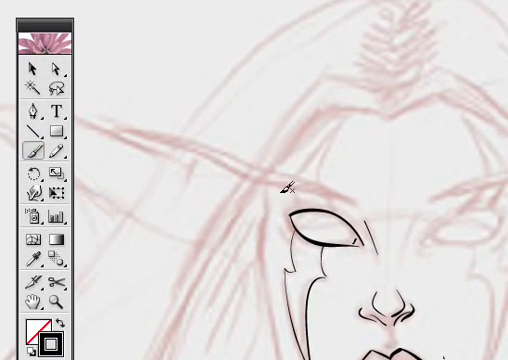
mouse_move(283, 185)
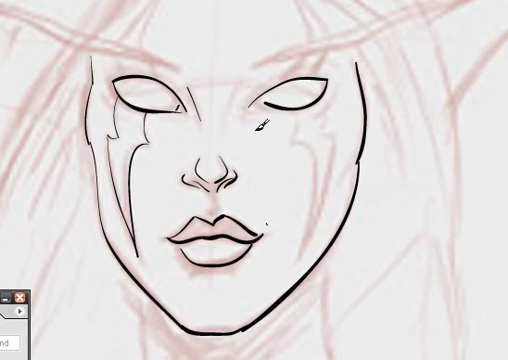
Trace a bold black ink line over the elf's face in the sketch
left_click_drag(258, 120, 290, 240)
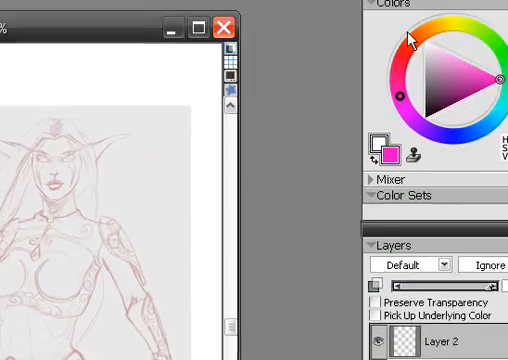
Browse the brush variant list down to Painting Round and Rob's Basic brushes
left_click(339, 68)
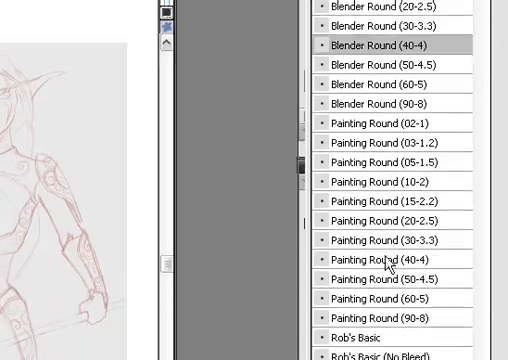
scroll("down", 3)
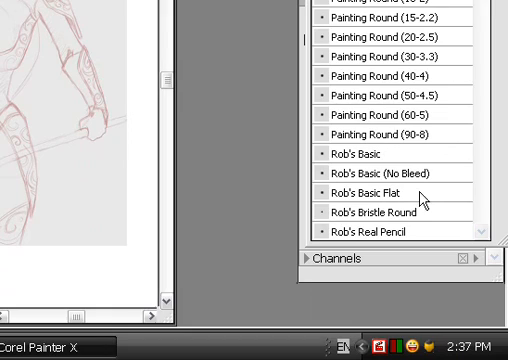
mouse_move(425, 213)
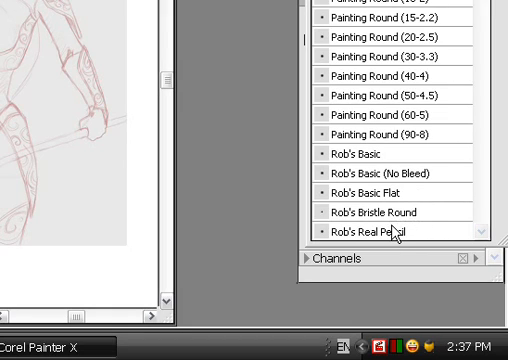
mouse_move(370, 192)
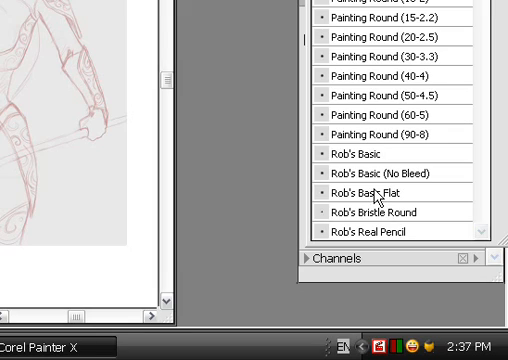
mouse_move(375, 196)
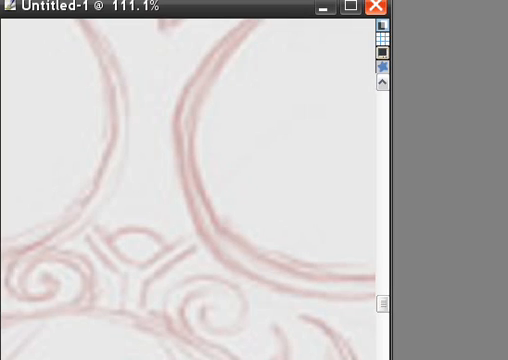
mouse_move(257, 166)
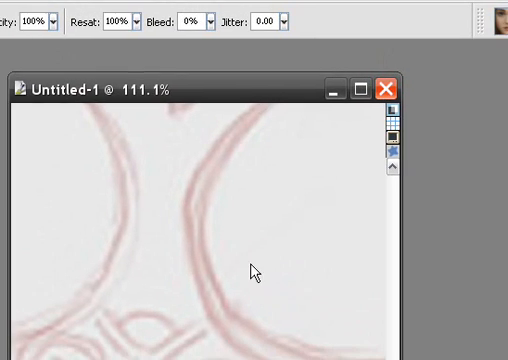
Zoom in on the ornamental armour circles and swirls of the sketch
left_click(265, 199)
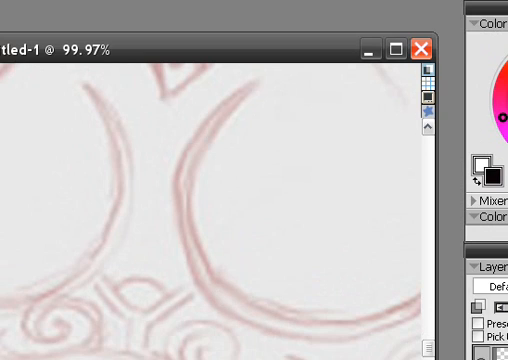
Set the painting colour to black and ink a line over the ornament
left_click_drag(235, 40, 215, 265)
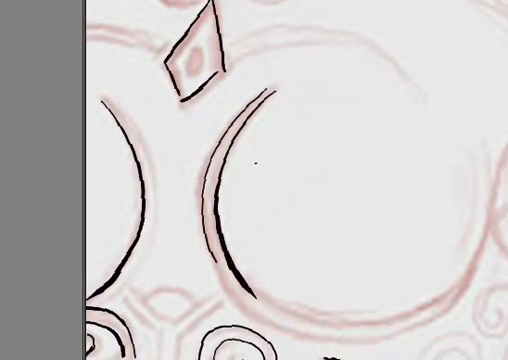
Scroll to the ornament's lower swirls while inking arcs, diamond and spirals
scroll("down", 3)
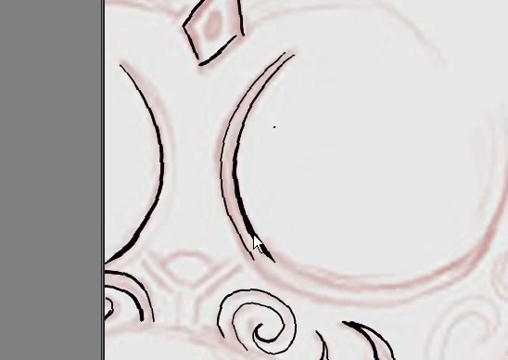